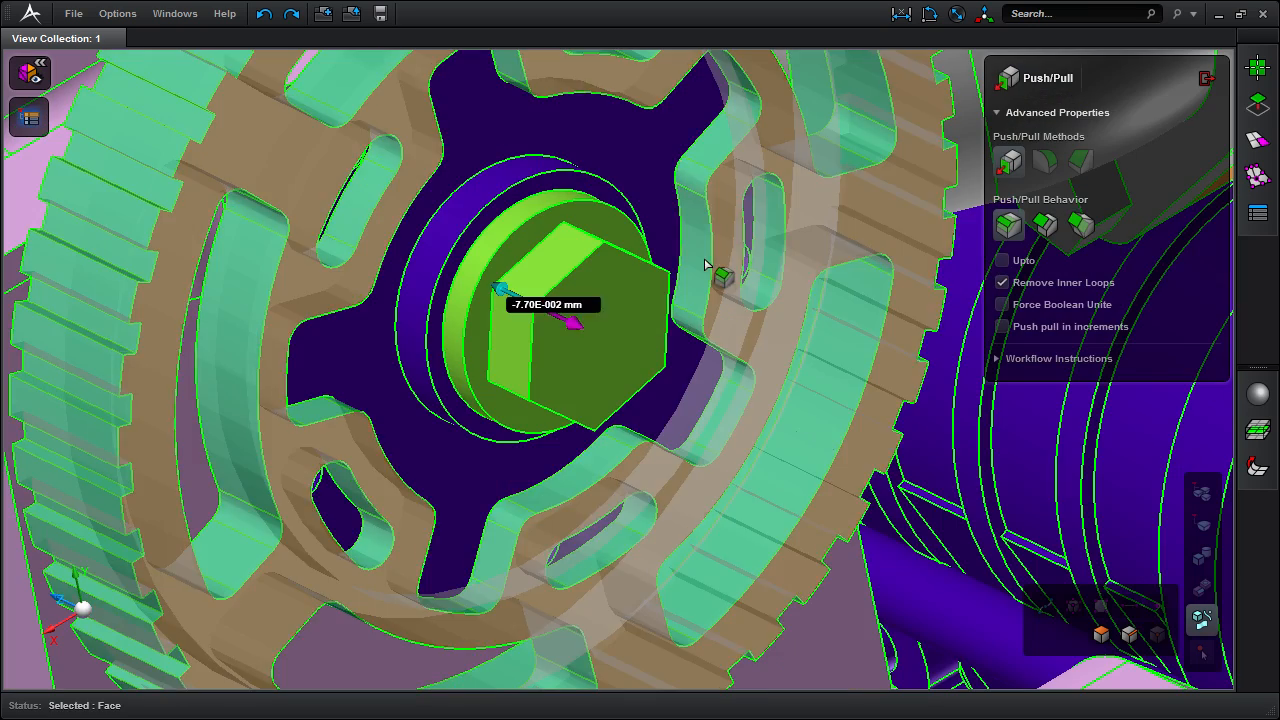
- Offset the hexagonal boss face on the gear hub by dragging its Push/Pull arrow
left_click_drag(520, 290, 560, 318)
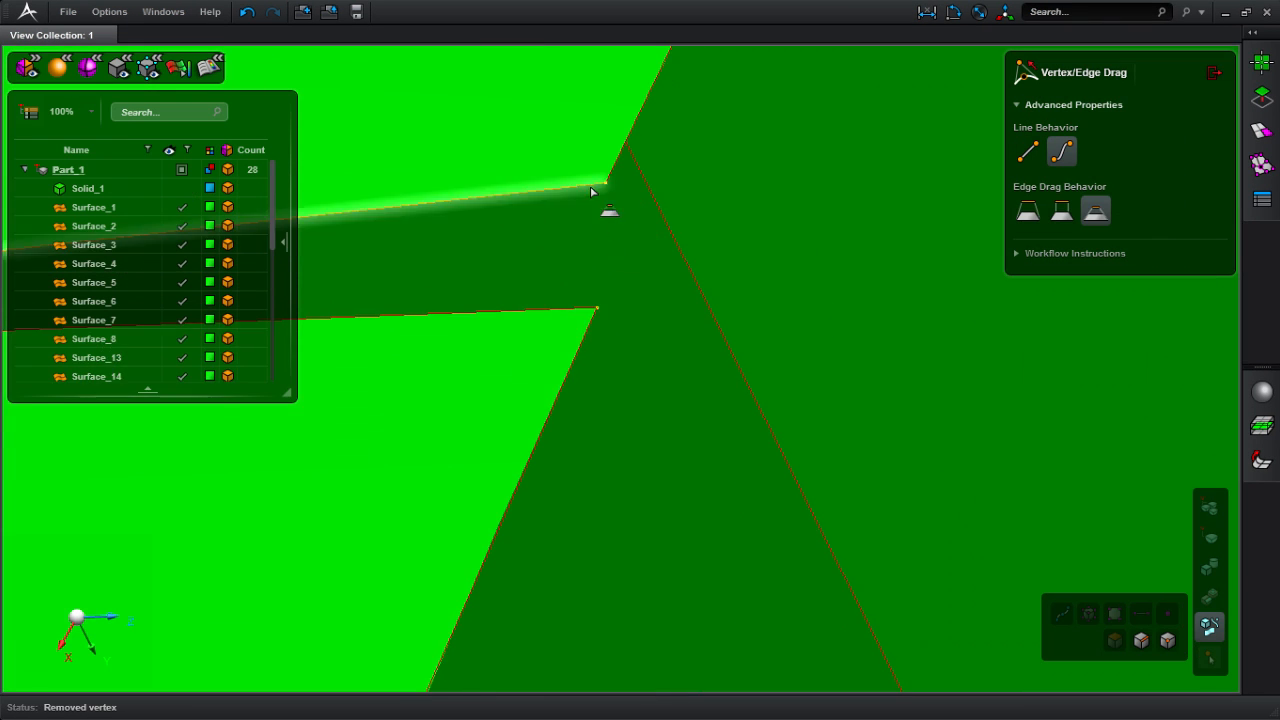
- Remove the extra vertex from the green surface edge with Vertex/Edge Drag
left_click(610, 185)
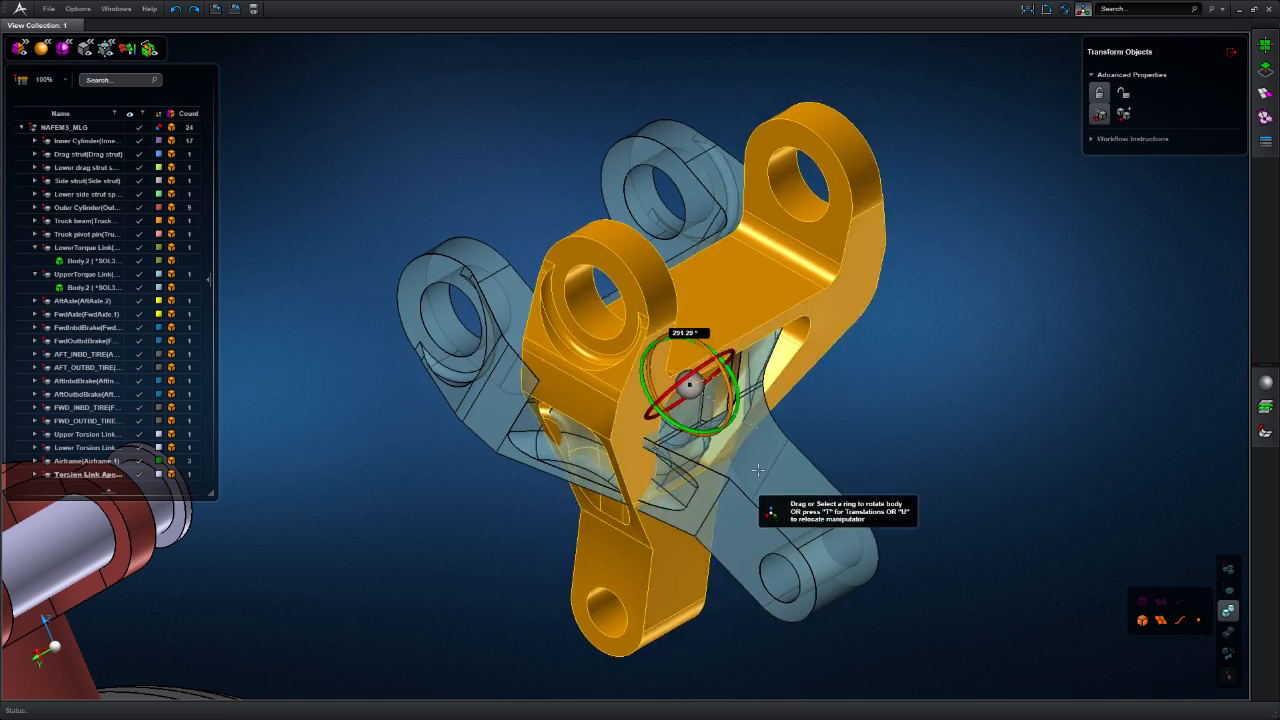
- Rotate the upper torque link body, then translate it up to the chosen target on the lower link
left_click(90, 287)
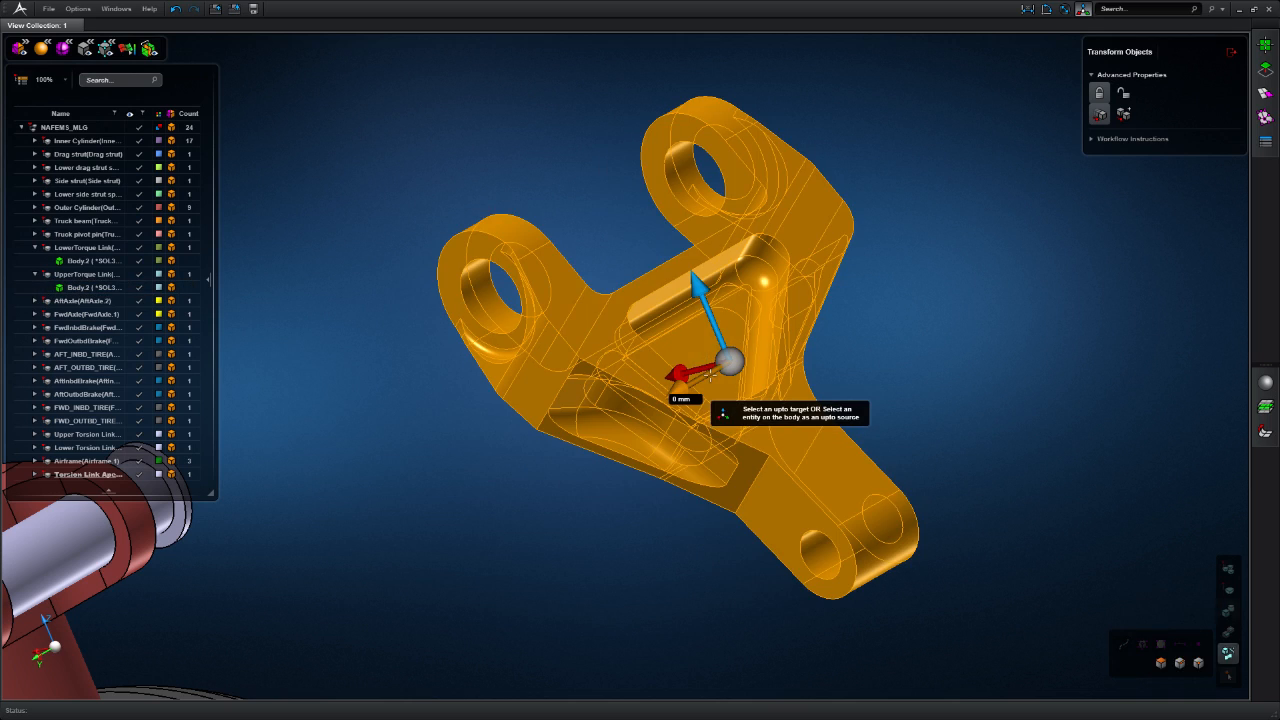
left_click(710, 160)
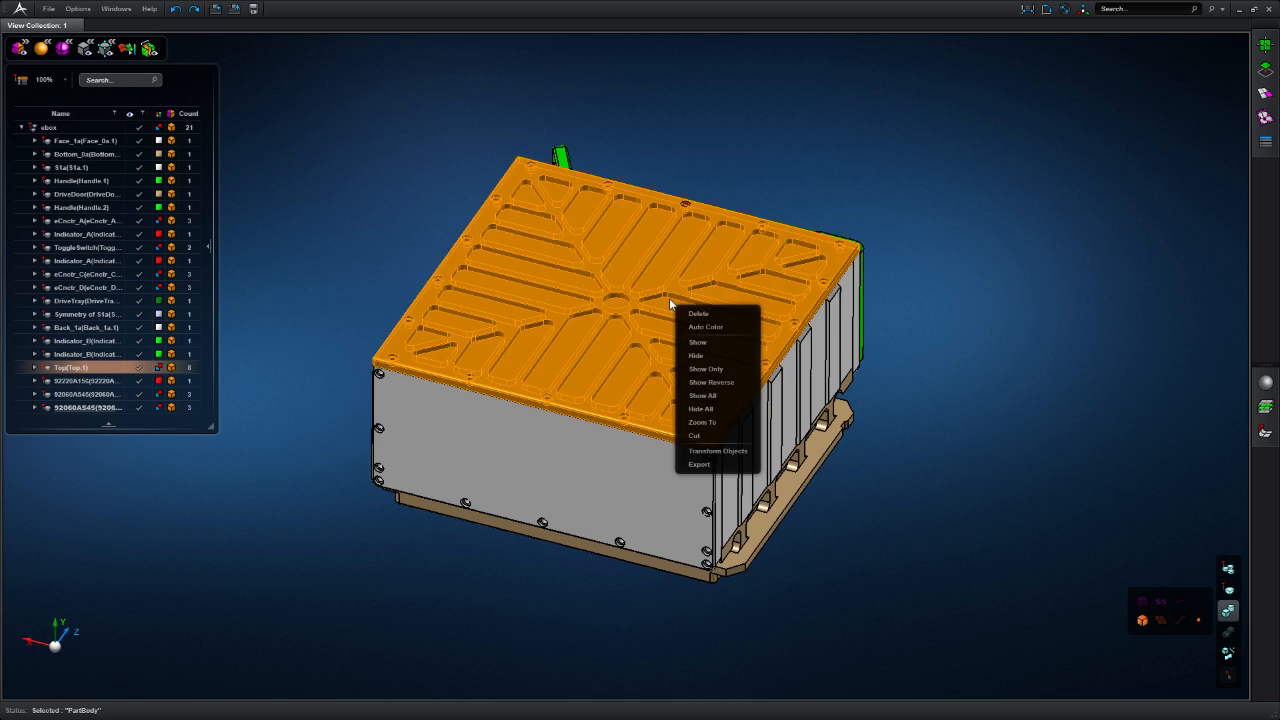
- Hide the box's top cover and start Add/Remove Vertex from the Geometry Edit Tools
left_click(695, 355)
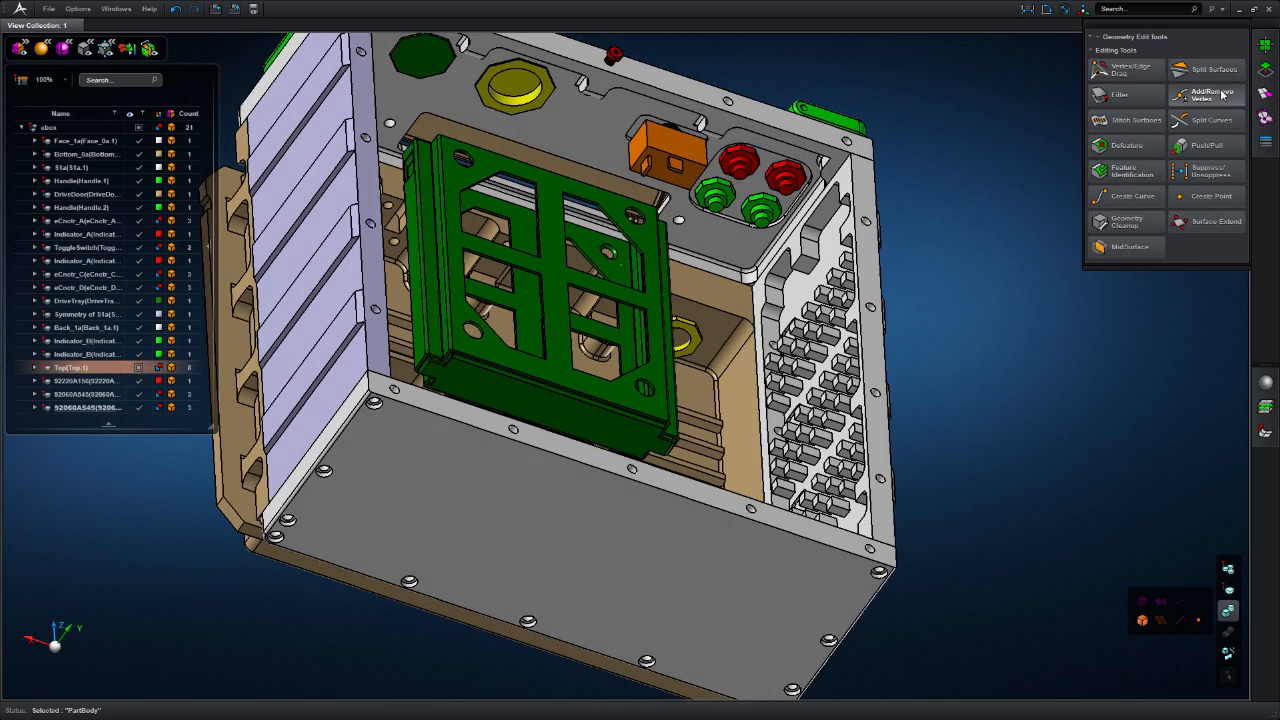
left_click(1125, 170)
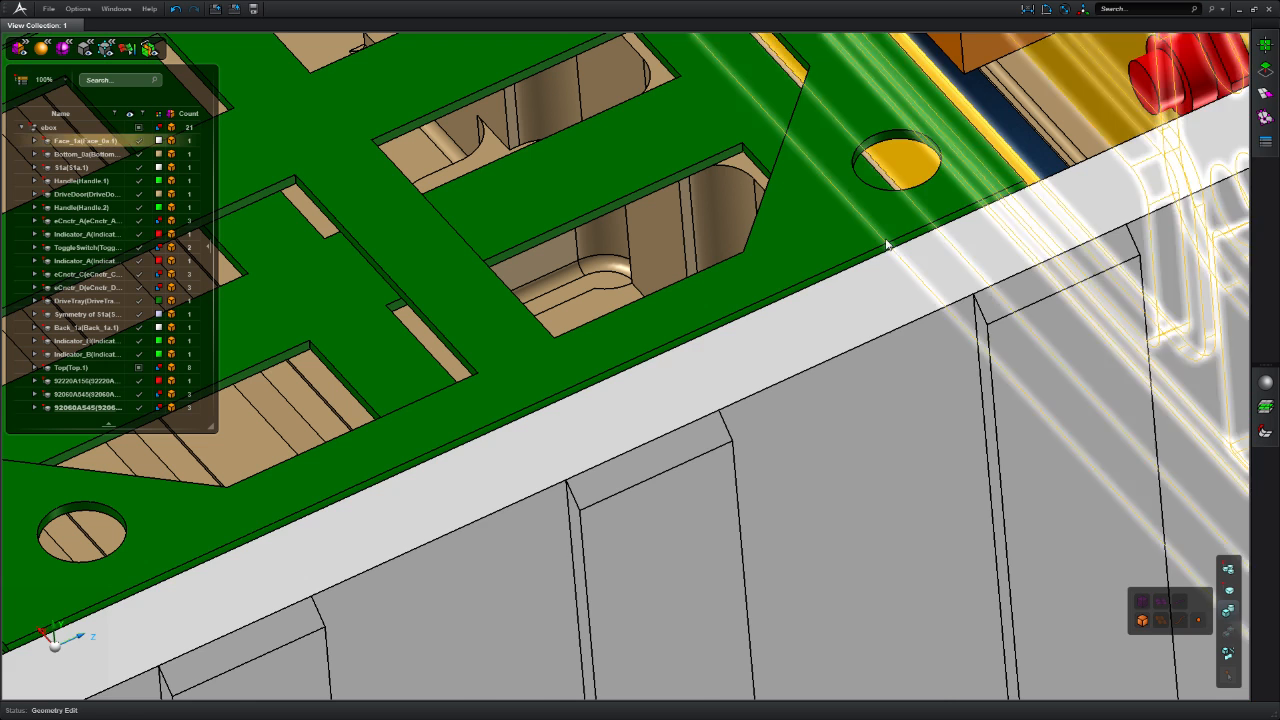
left_click(177, 9)
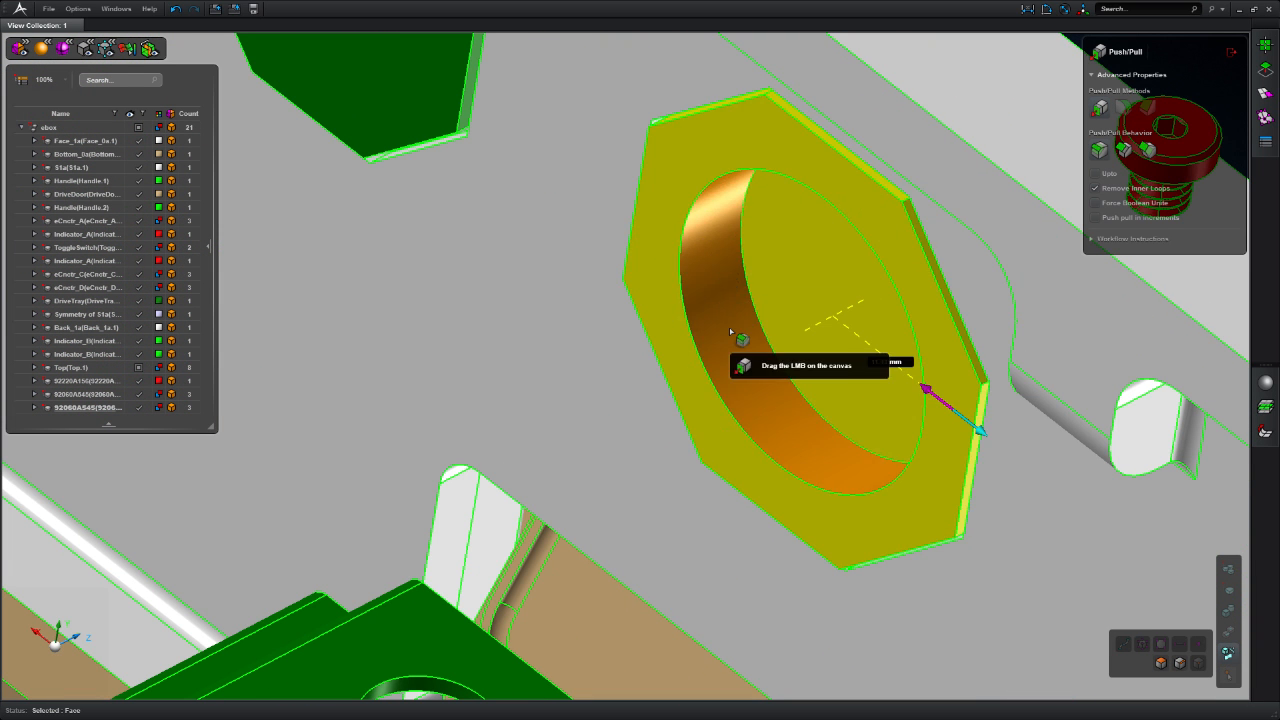
- Push the octagonal nut face to a new depth to change the nut's thickness
left_click_drag(960, 420, 920, 390)
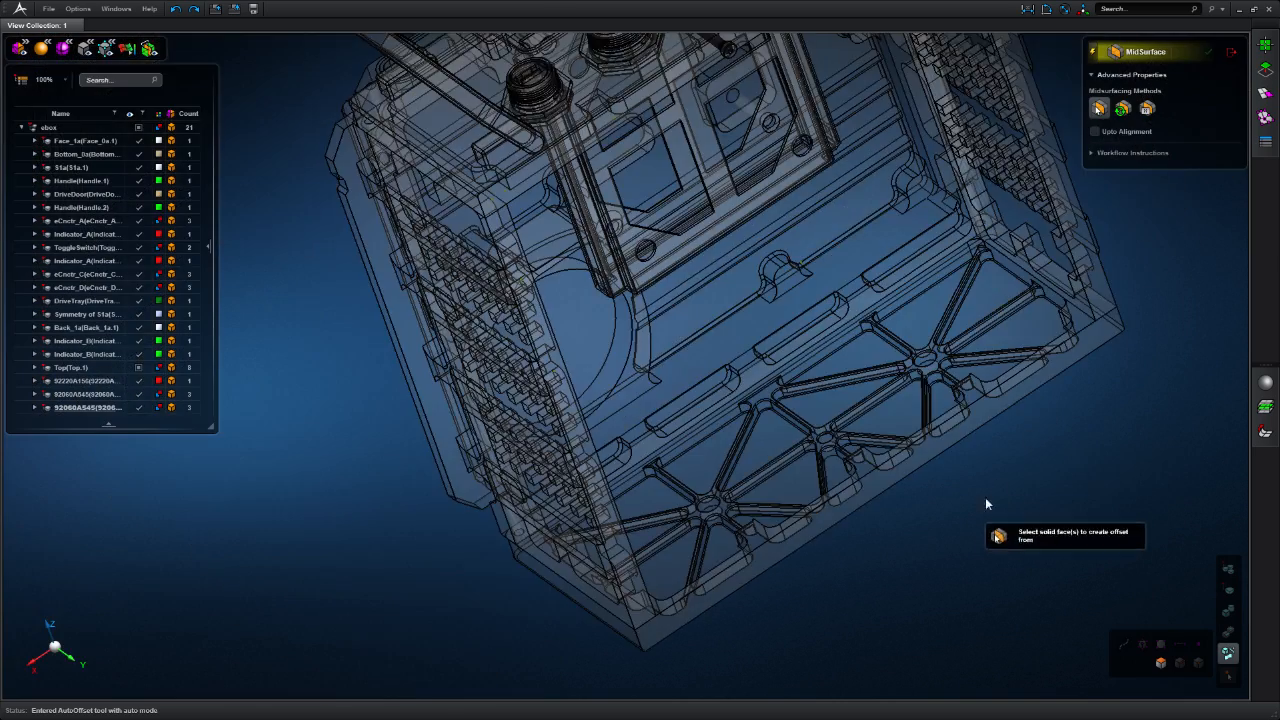
- Select a solid face of the box wall as the auto-offset source for the midsurface
left_click(875, 300)
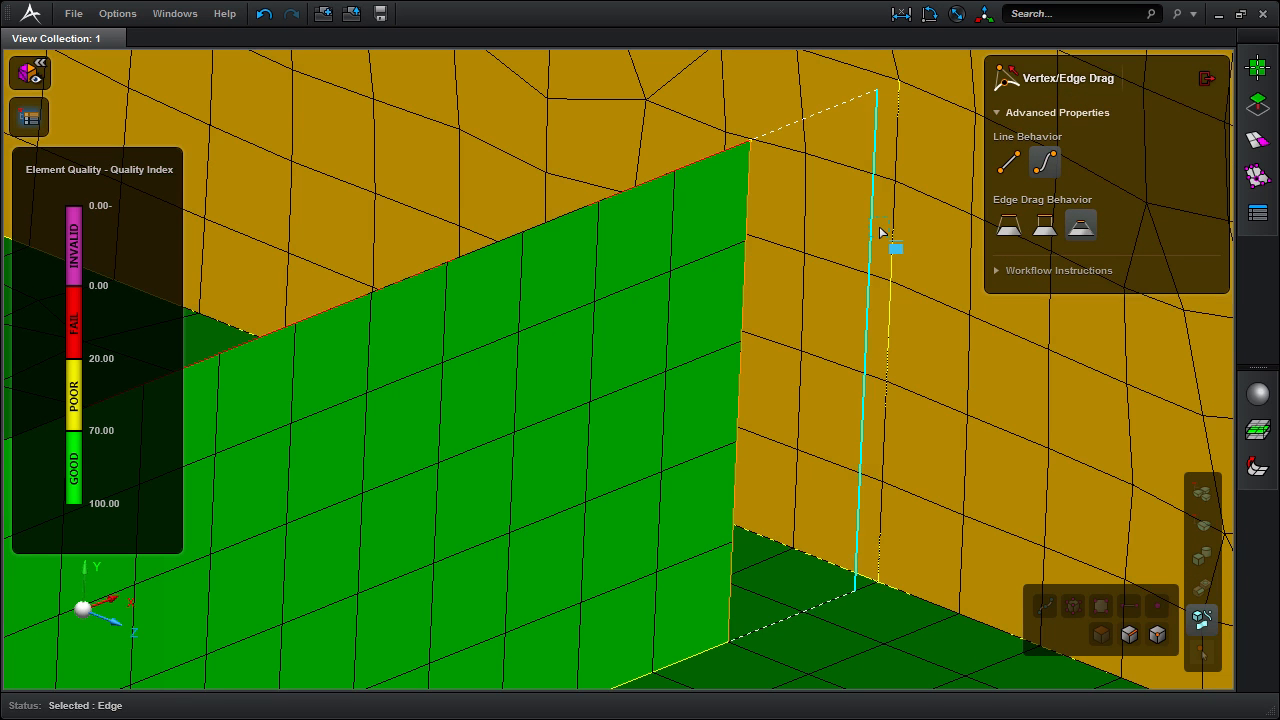
- Drag the edge to close the mesh gap, then snap the stray vertex onto the corner vertex
left_click_drag(870, 230, 895, 230)
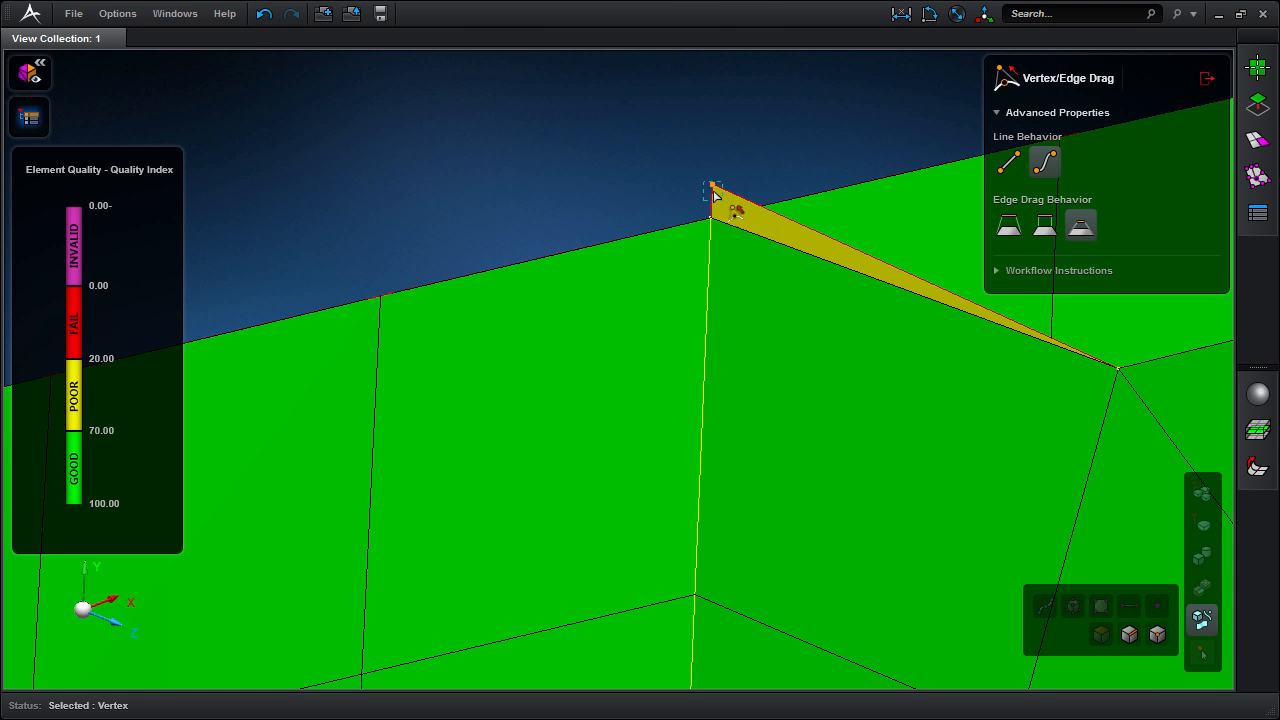
left_click_drag(715, 192, 730, 232)
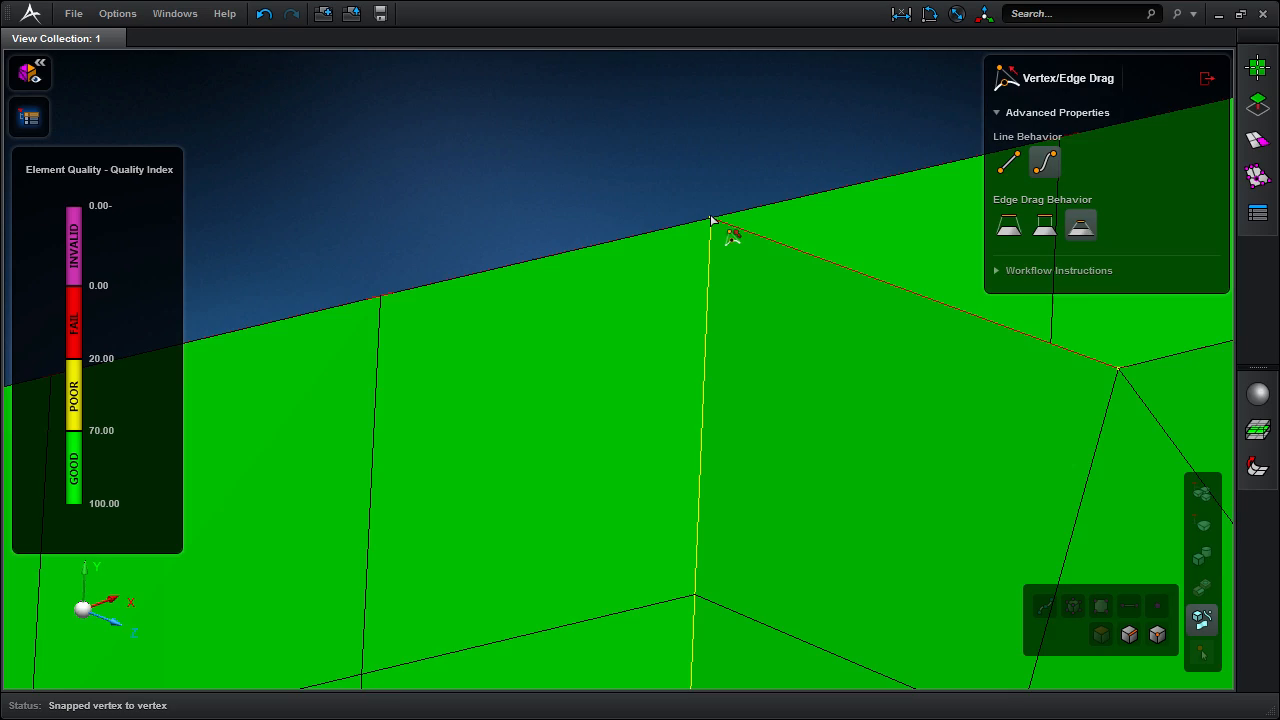